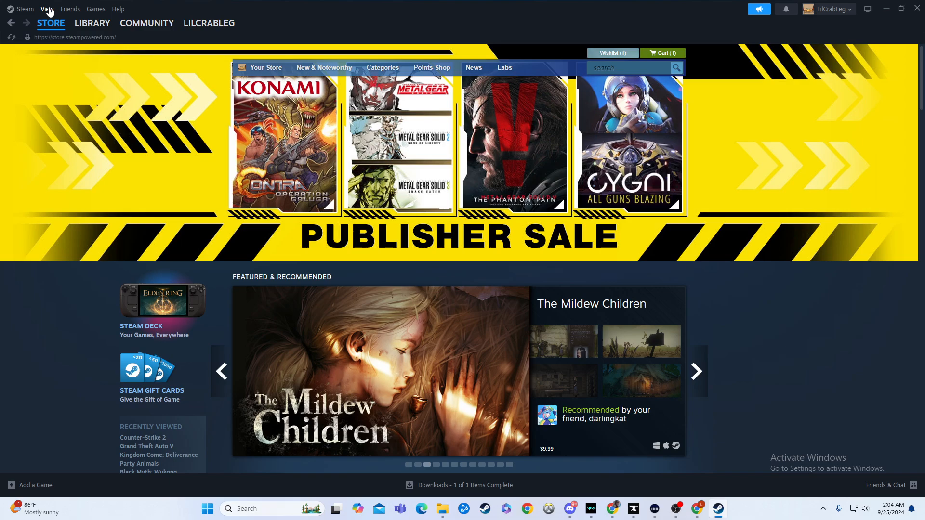
Open the Screenshots manager from the View menu, showing four game screenshots
click(47, 8)
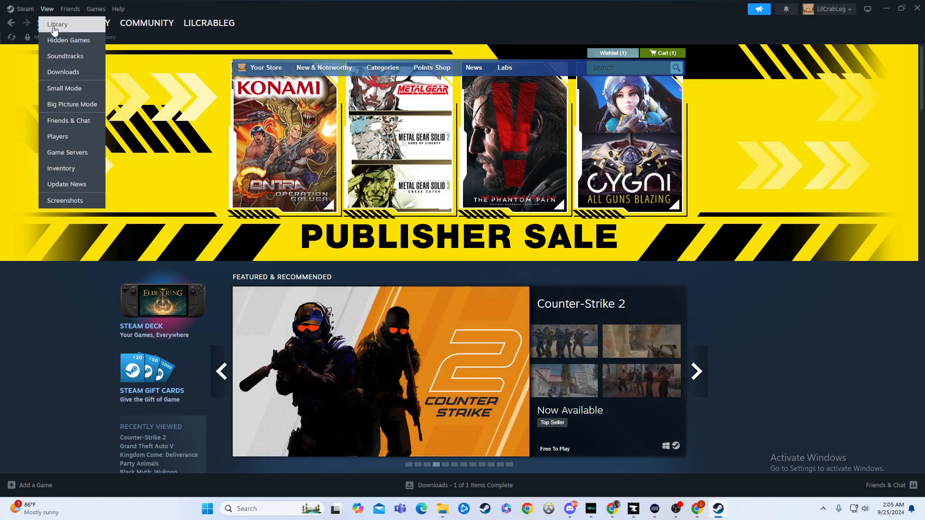
click(65, 200)
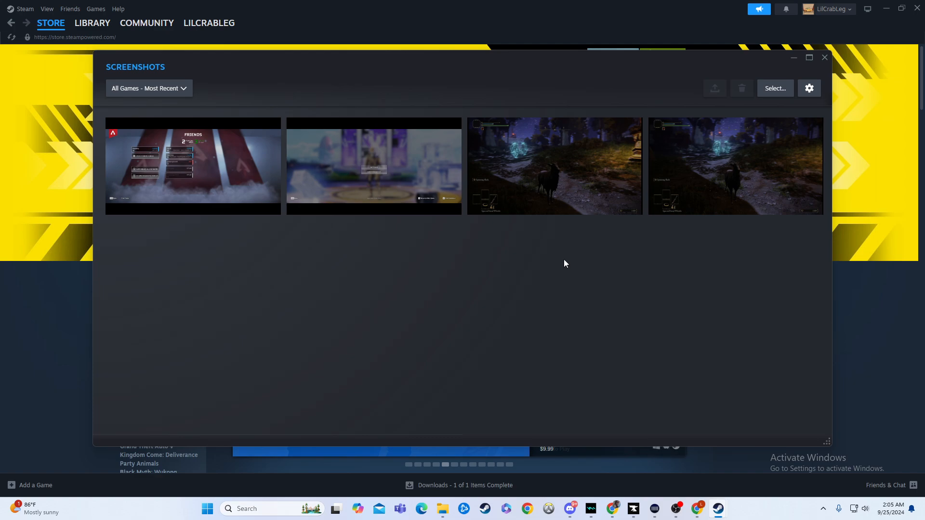
mouse_move(519, 293)
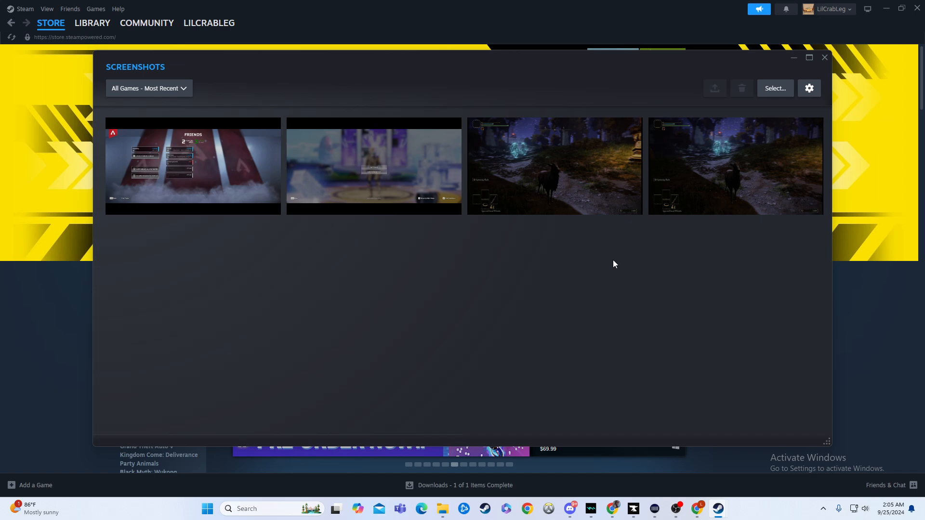
click(192, 167)
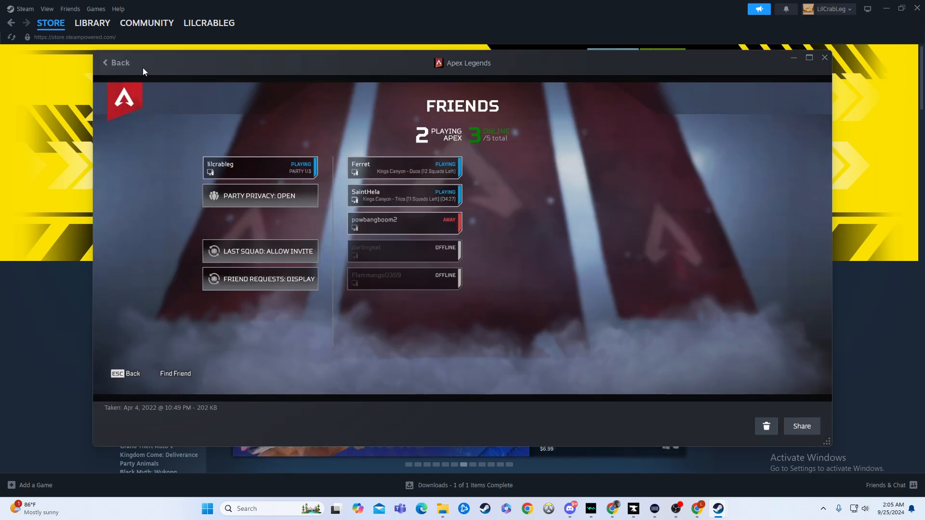
click(116, 62)
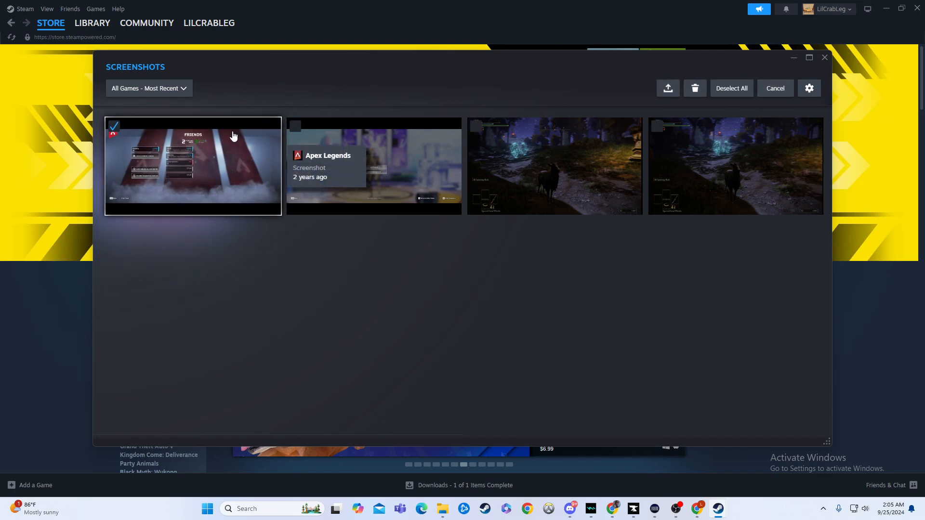
Delete the checked Apex Legends friends-list screenshot, leaving three screenshots
click(694, 88)
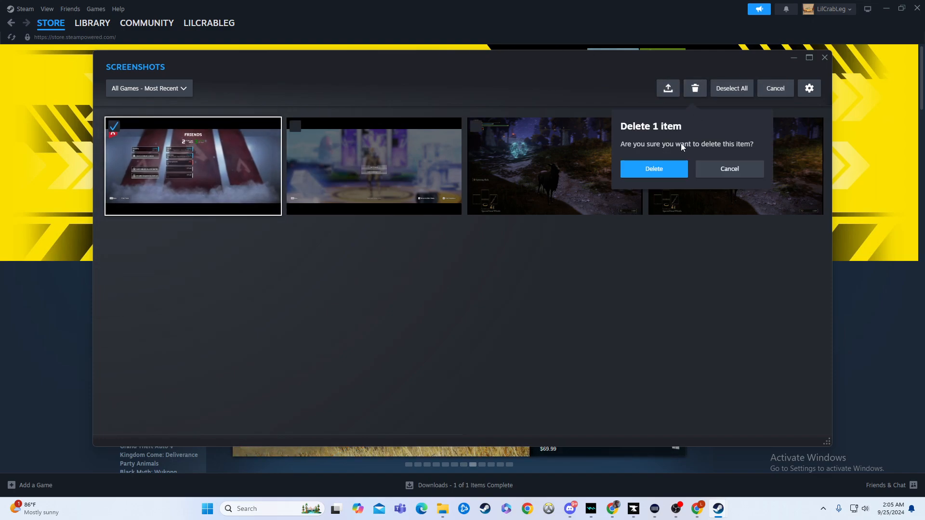
click(653, 169)
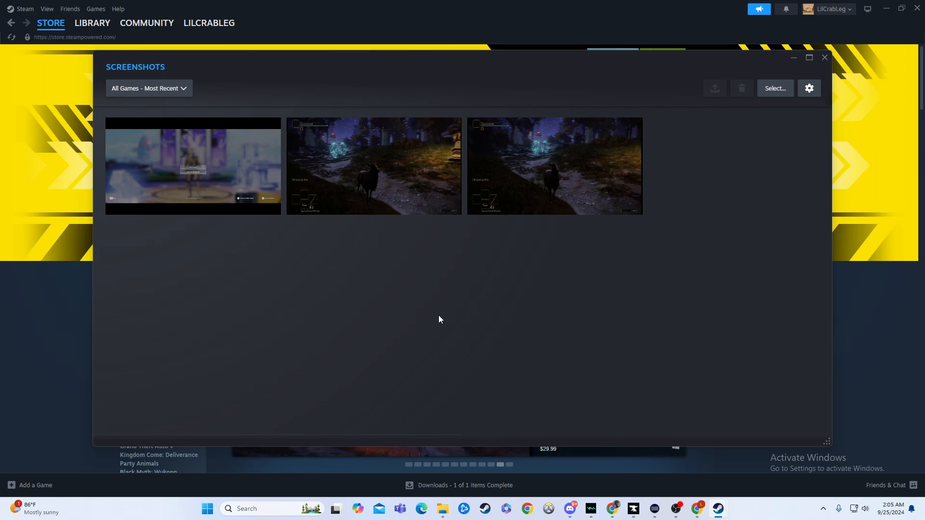
Reopen the Screenshots manager via View and check the third remaining screenshot
click(46, 9)
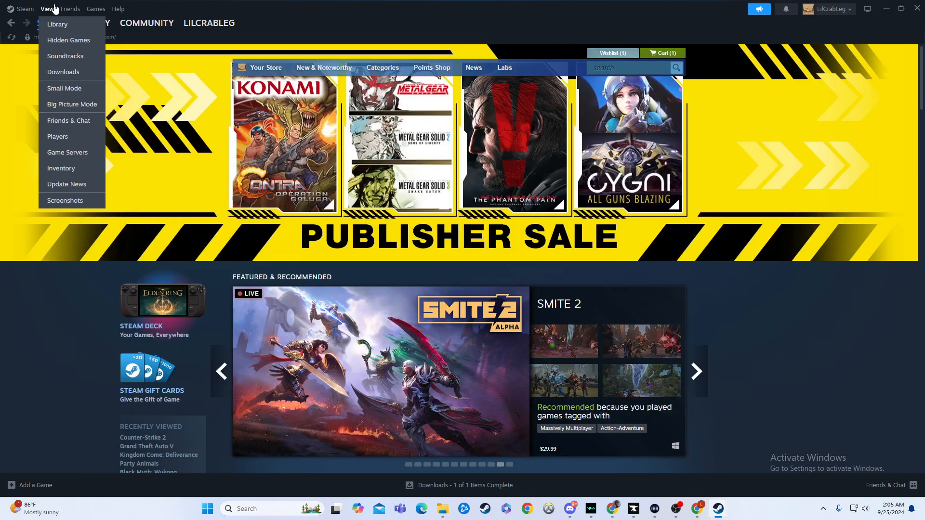
click(65, 200)
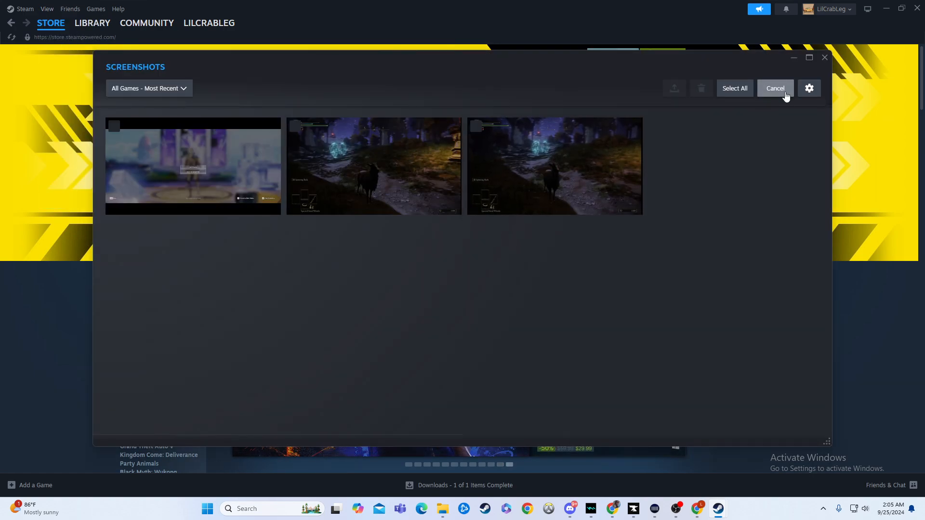
click(553, 166)
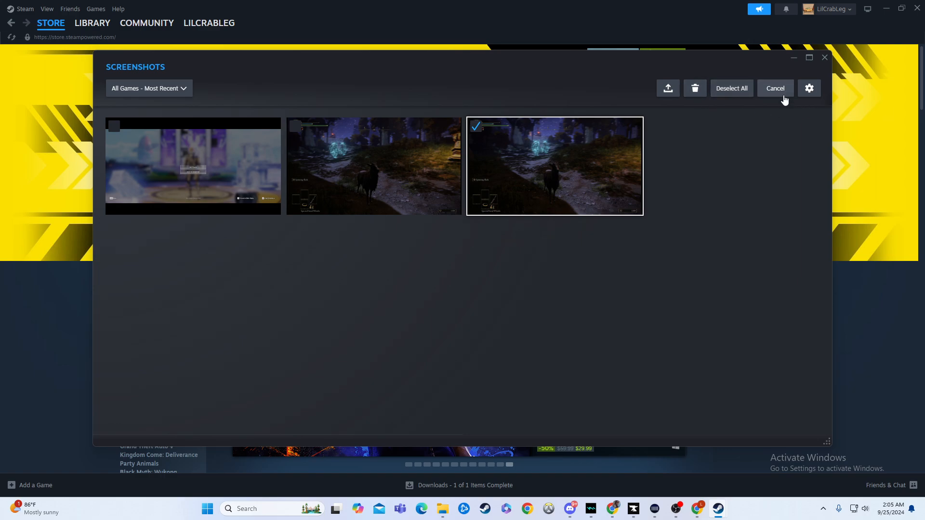